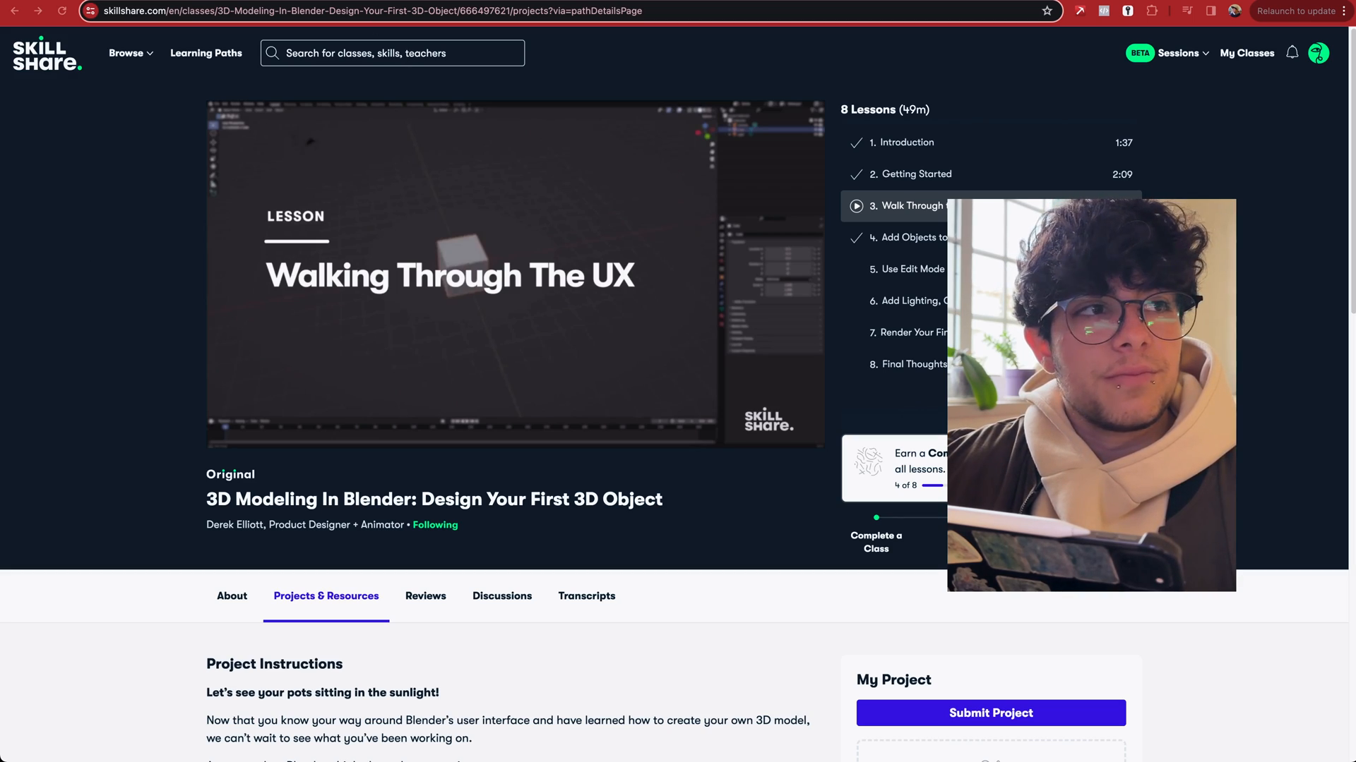
Return to the Learn Blender Animation learning path showing the later completed courses
{"action": "left_click", "coordinate": [14, 12]}
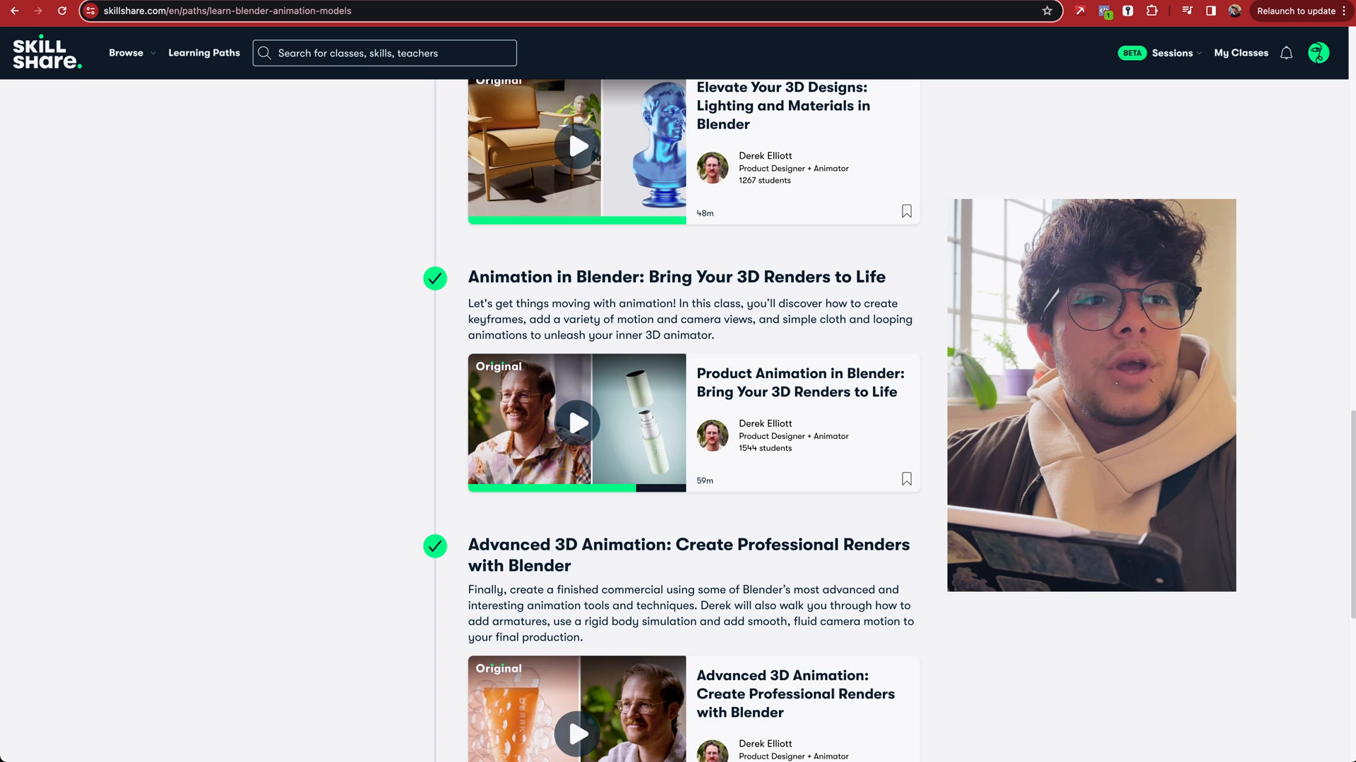
{"action": "scroll", "scroll_direction": "down", "scroll_amount": 3}
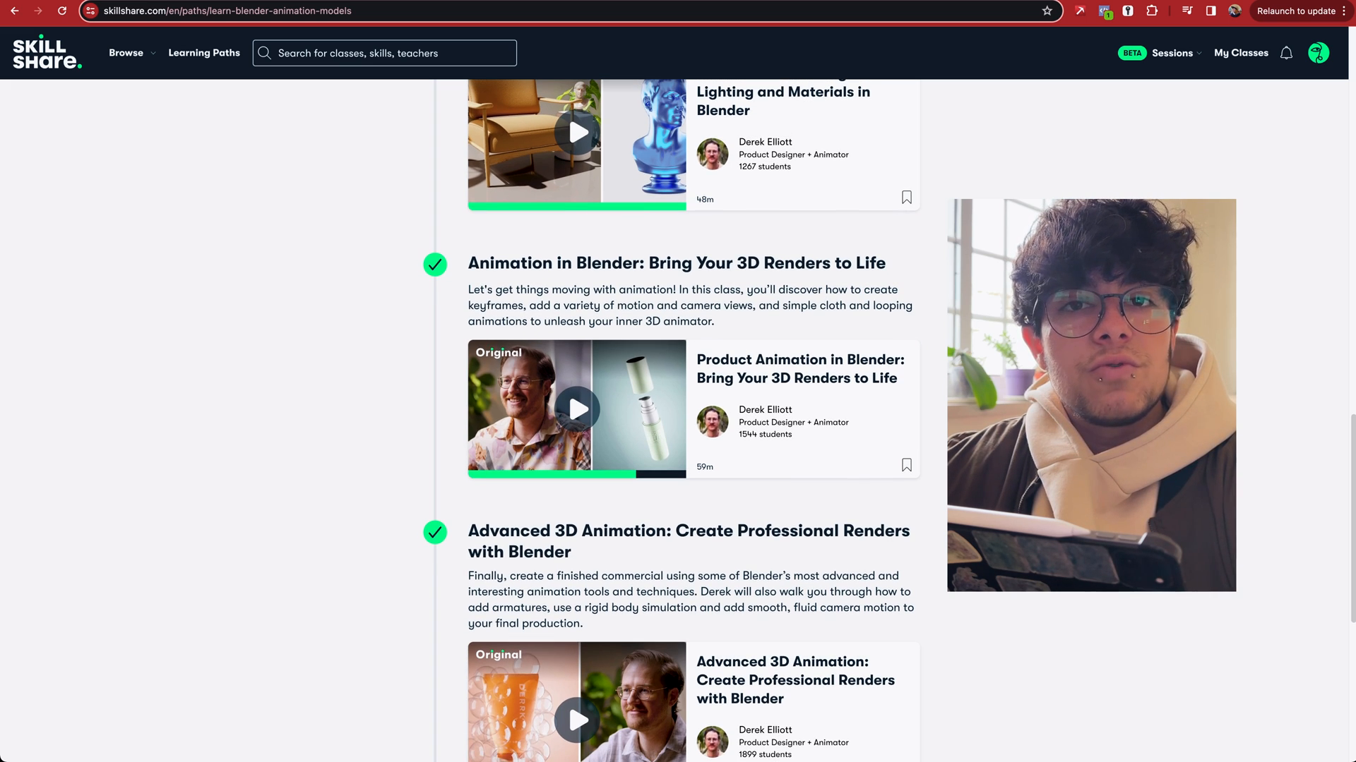
{"action": "scroll", "scroll_direction": "down", "scroll_amount": 3}
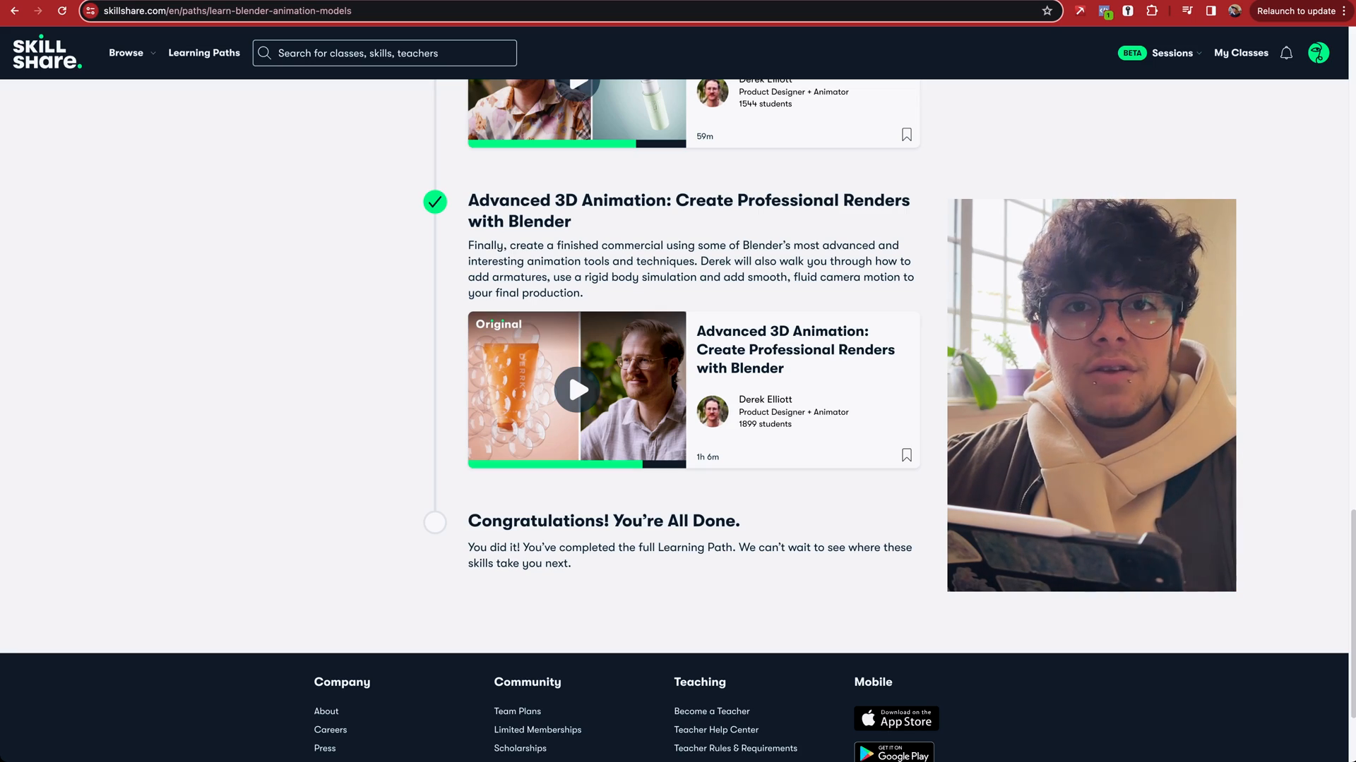
{"action": "scroll", "scroll_direction": "up", "scroll_amount": 3}
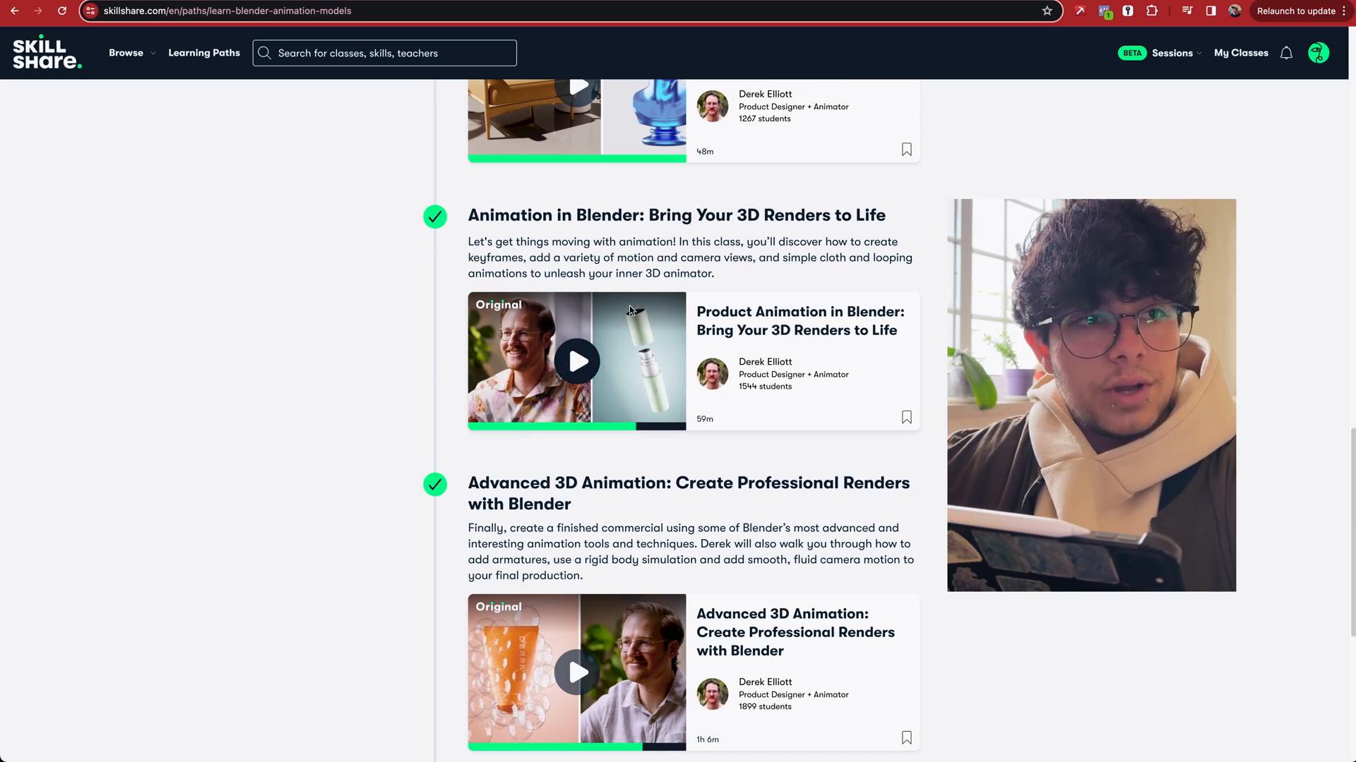
{"action": "mouse_move", "coordinate": [650, 380]}
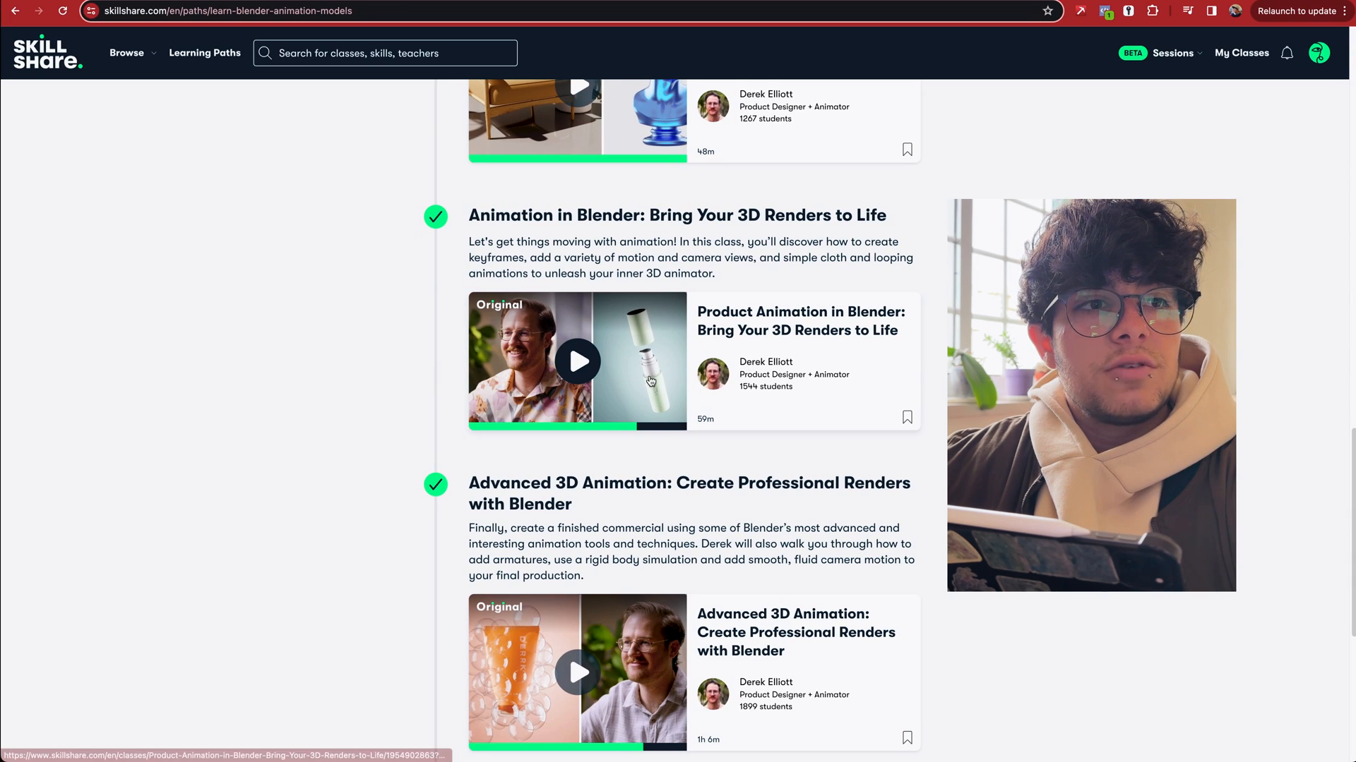